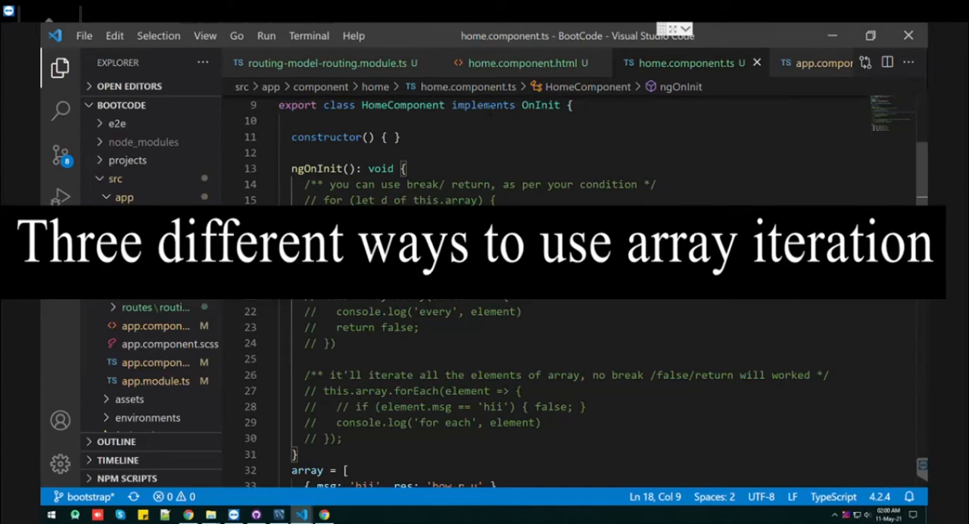
mouse_move(496, 36)
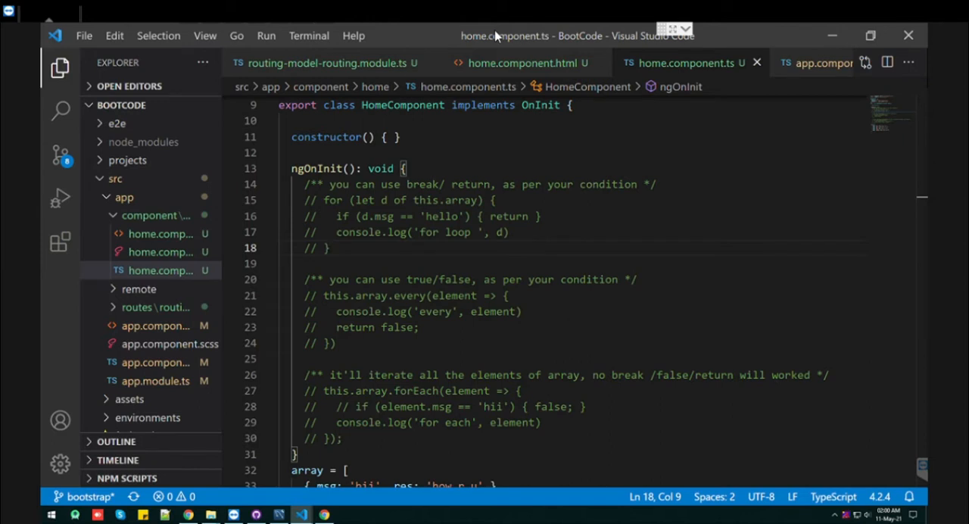
Uncomment the for...of loop block in home.component.ts.
scroll("down", 3)
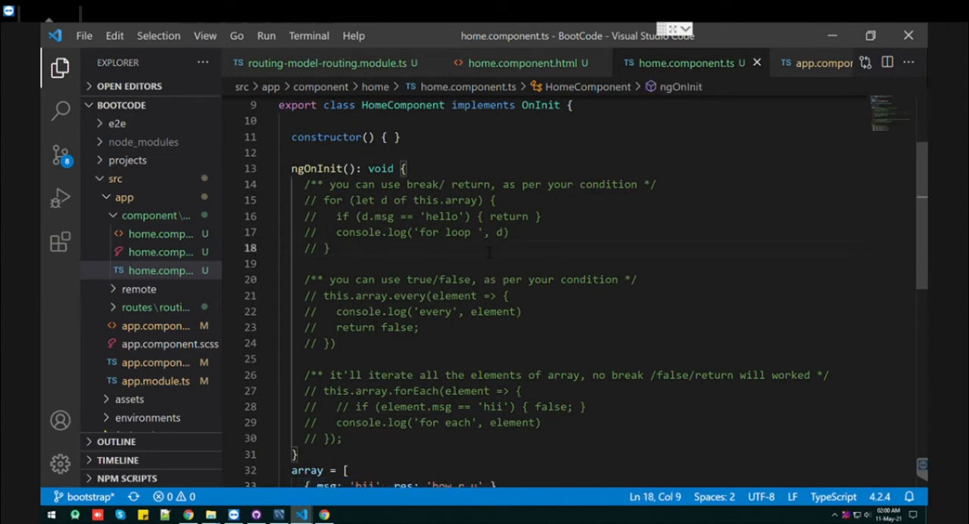
left_click_drag(303, 200, 330, 248)
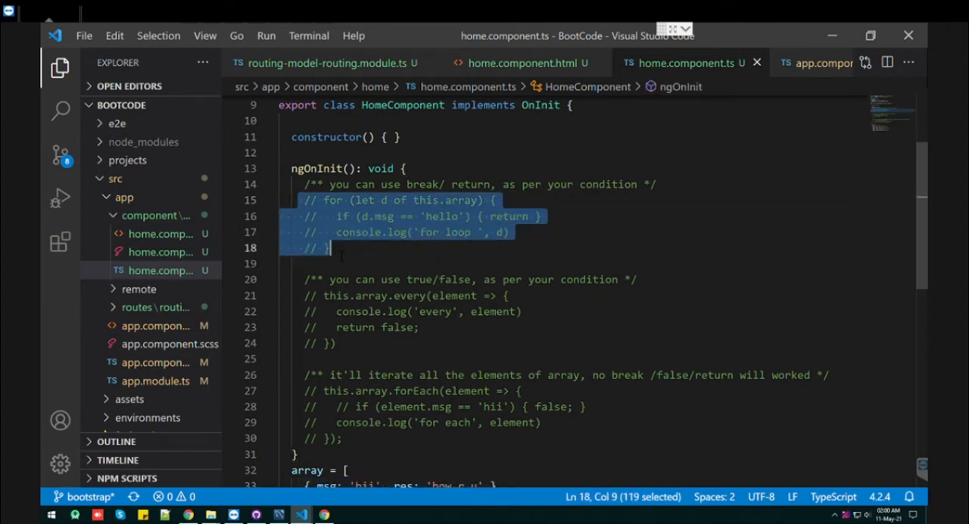
key("ctrl+/")
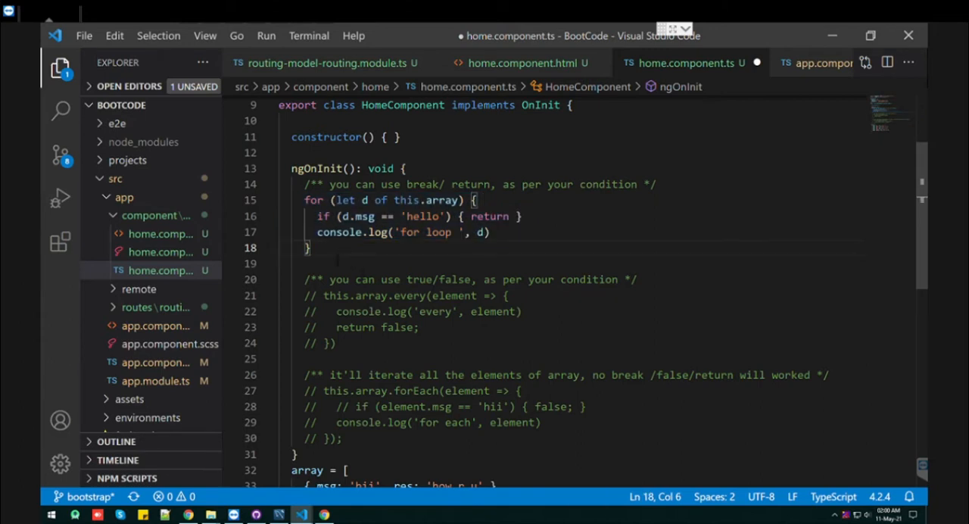
Review the loop's array, 'hello' comparison and return keyword, then bring up the console.
left_click_drag(304, 200, 477, 200)
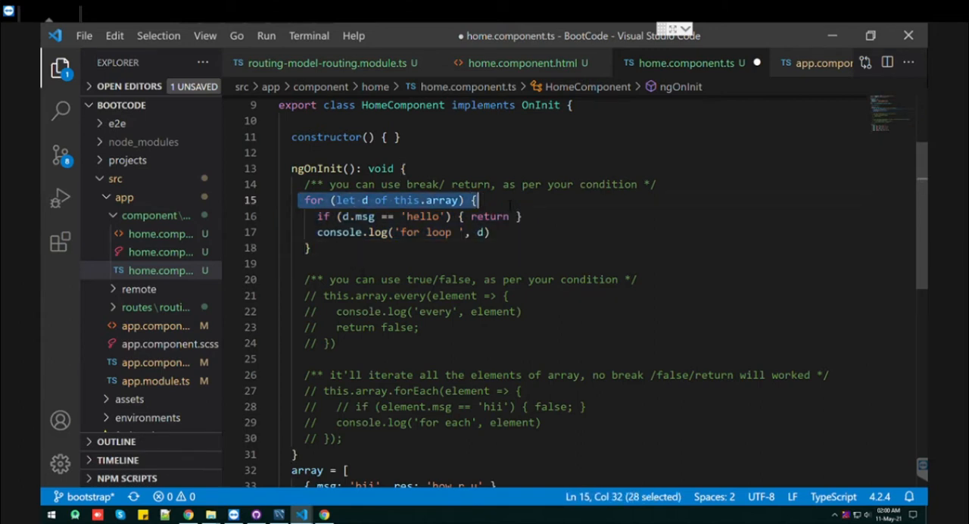
left_click(478, 200)
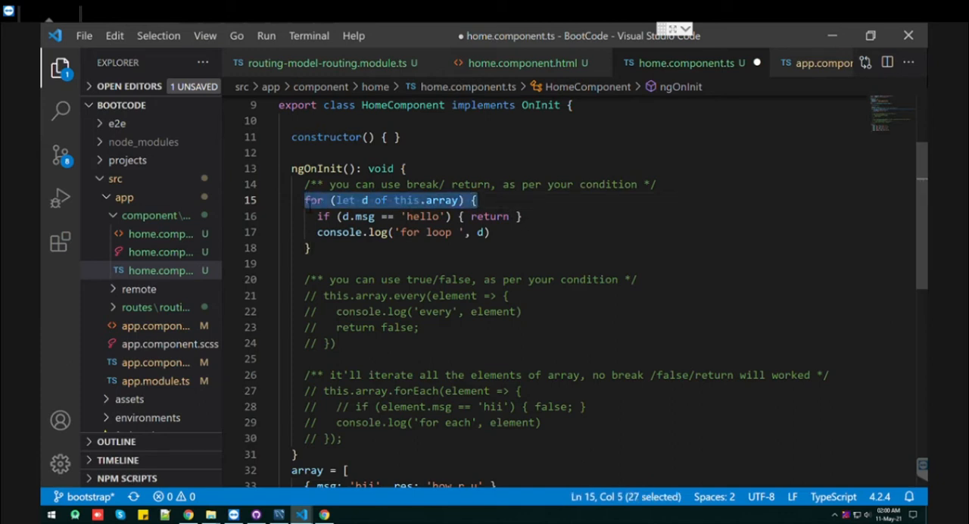
double_click(490, 217)
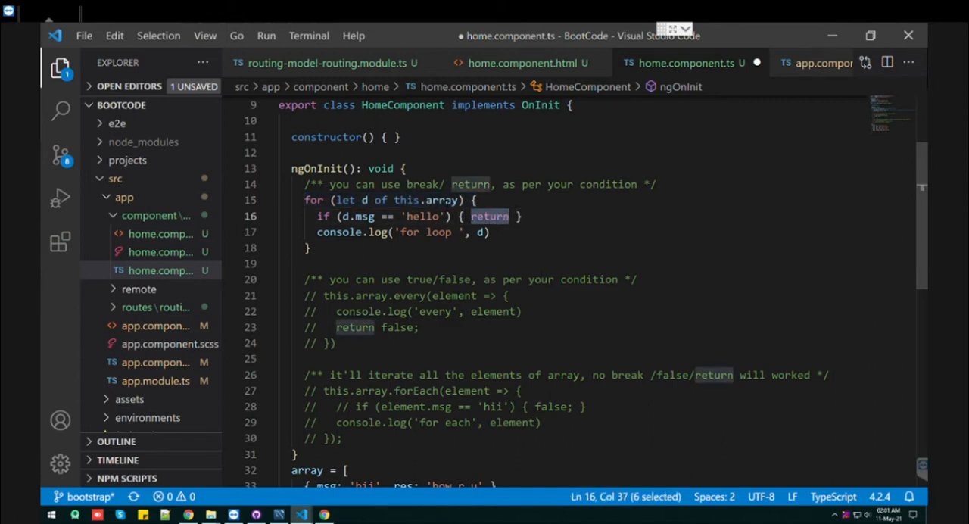
double_click(440, 200)
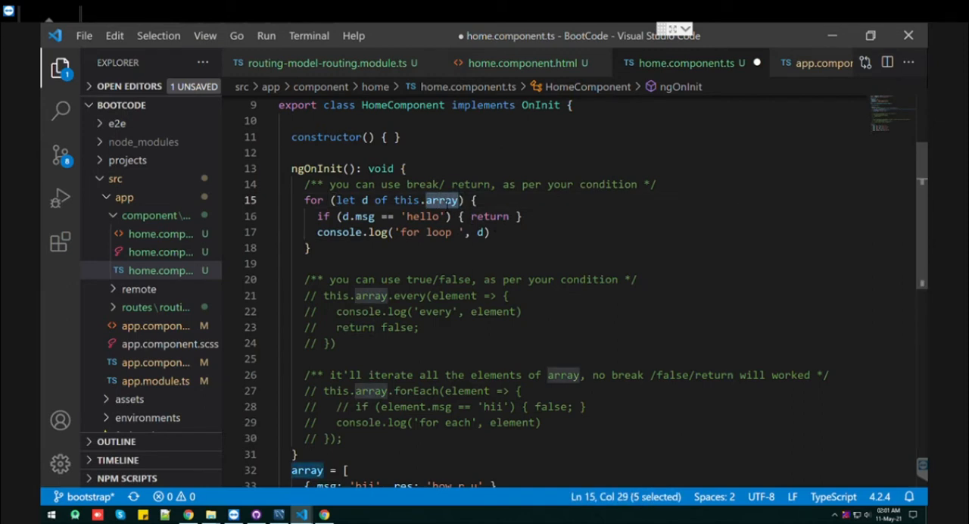
mouse_move(441, 200)
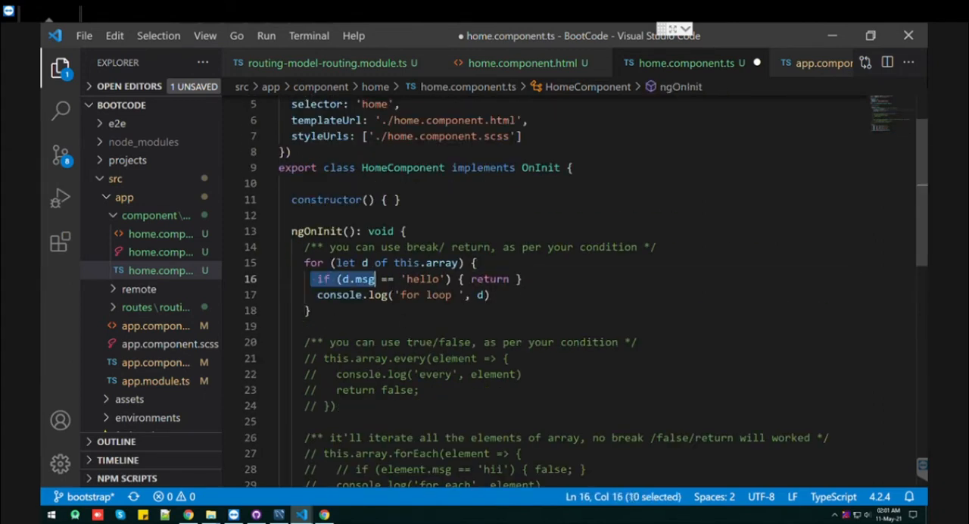
double_click(422, 278)
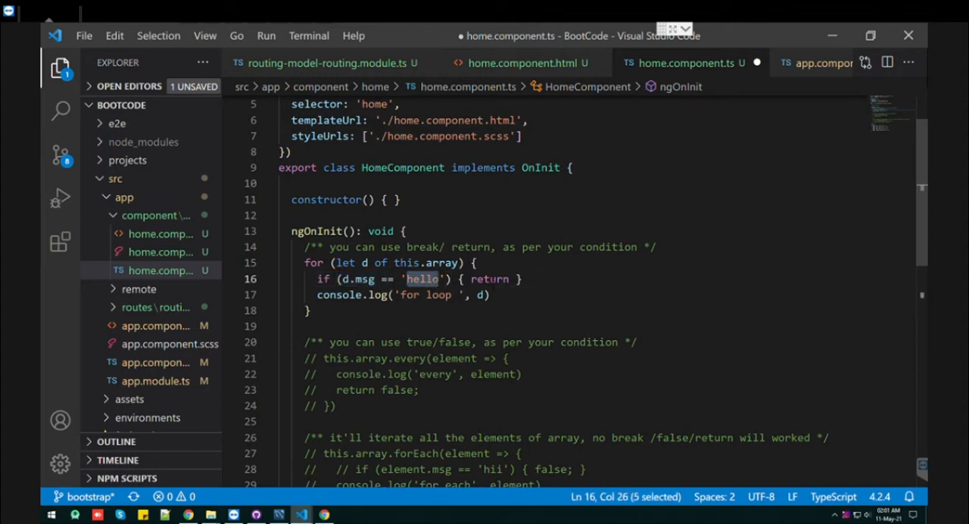
double_click(490, 279)
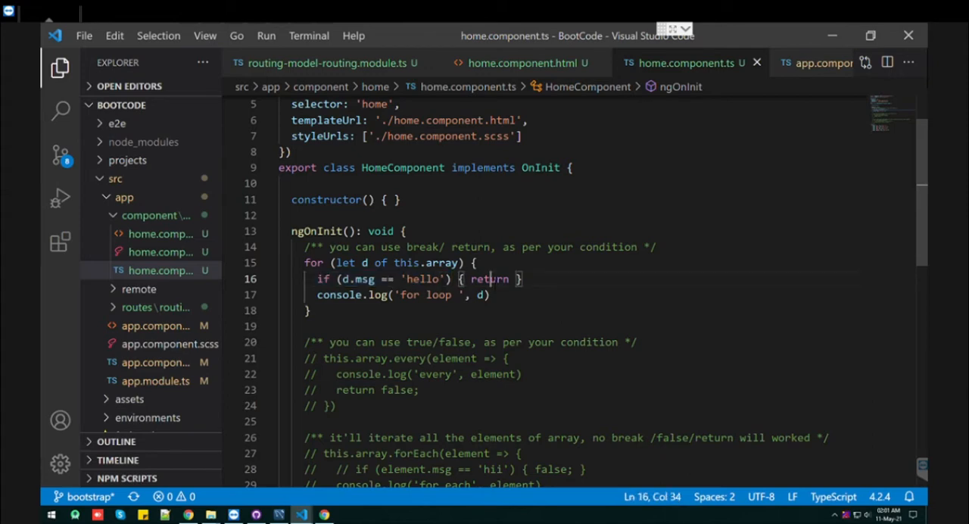
double_click(489, 279)
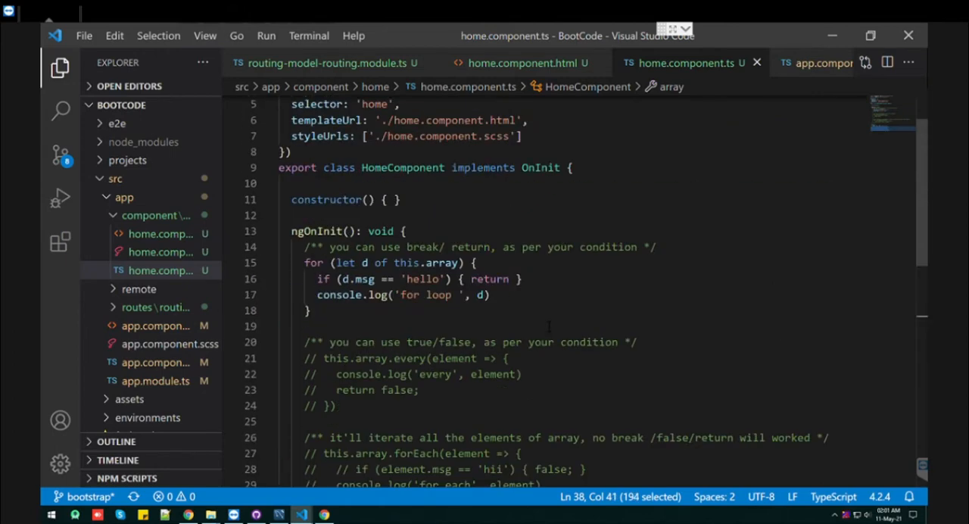
left_click(324, 516)
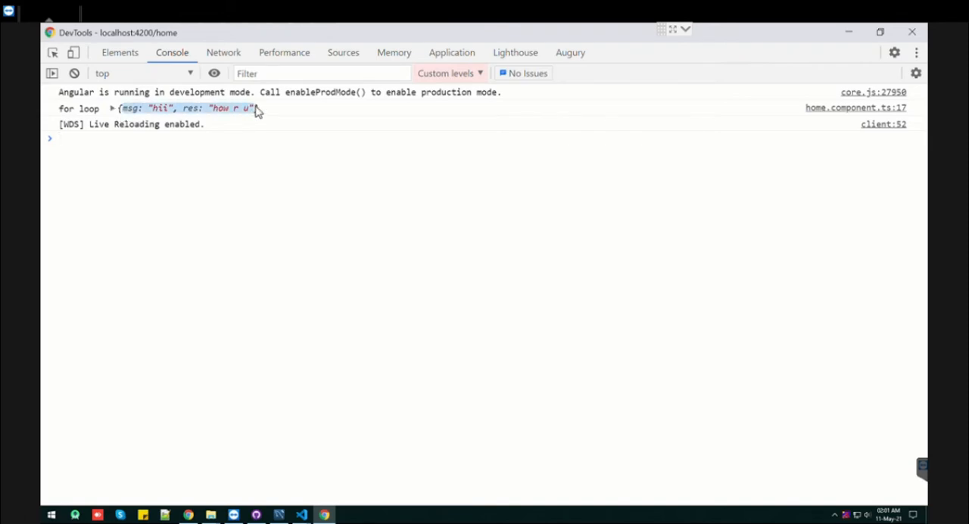
Inspect the 'for loop' console entry, which logged only the hii item.
left_click(301, 516)
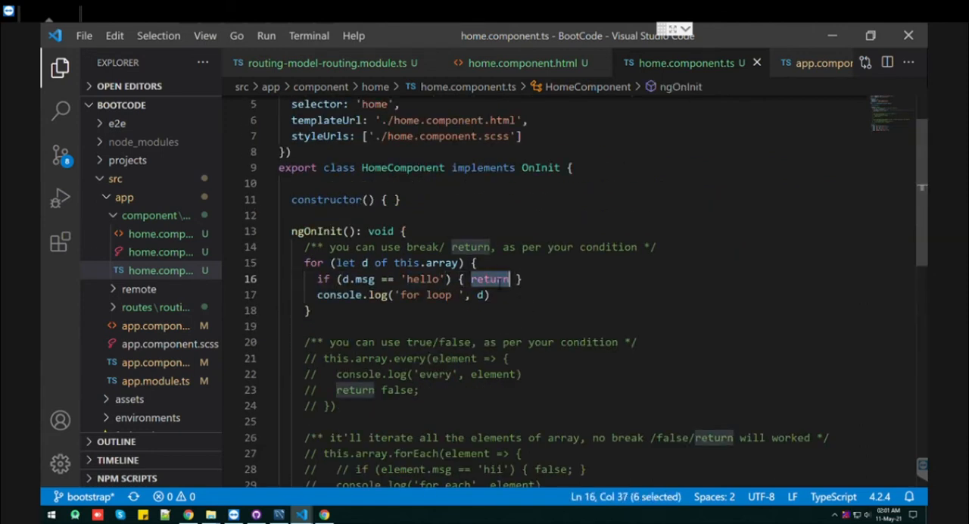
Replace return with break; inside the msg == 'hello' if statement.
type("b")
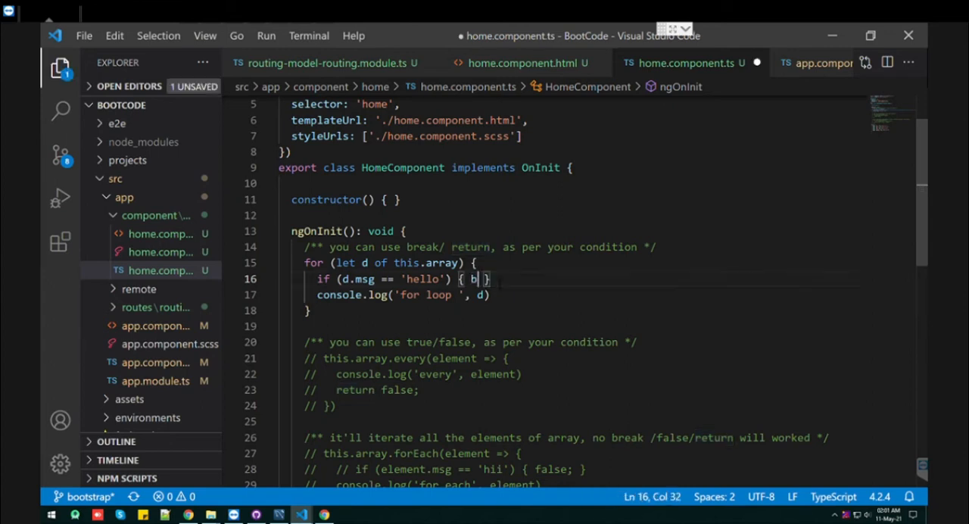
type("reak;")
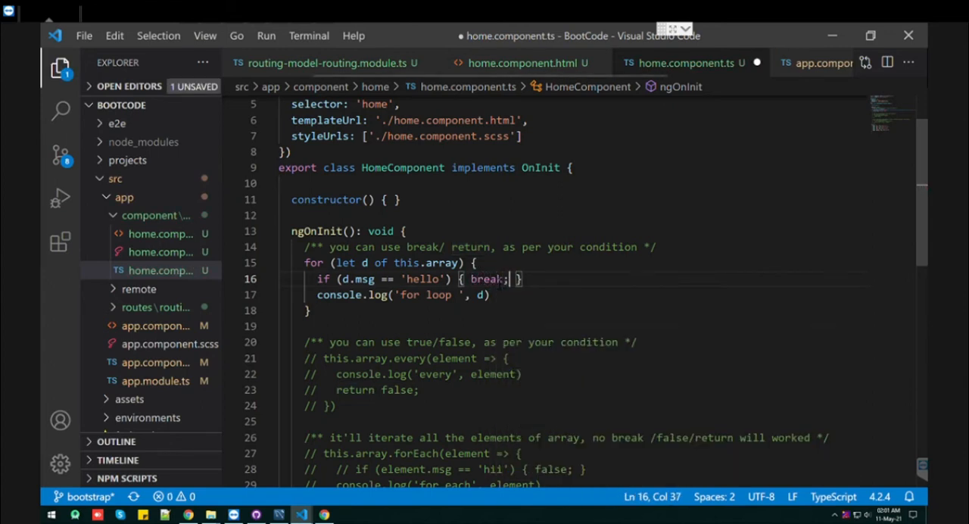
left_click(323, 516)
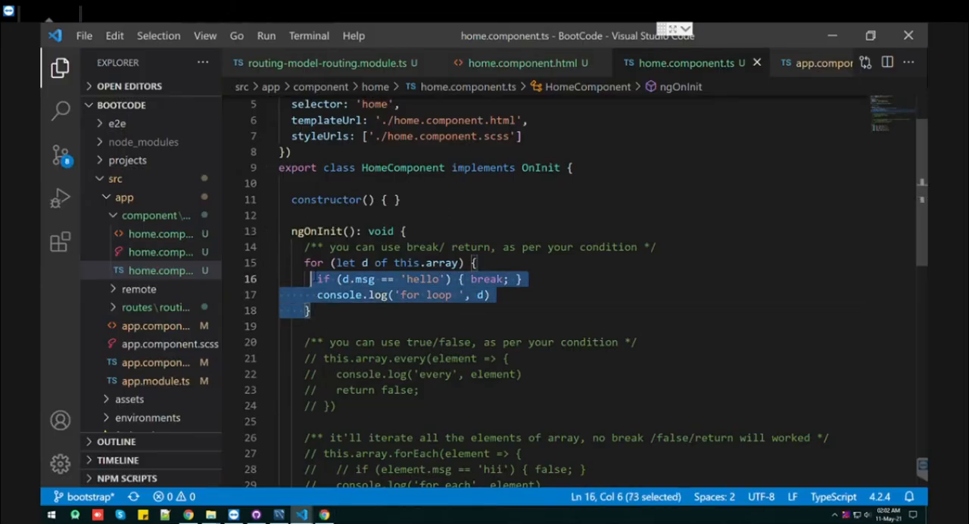
Comment out the for loop and uncomment the every() example.
key("ctrl+/")
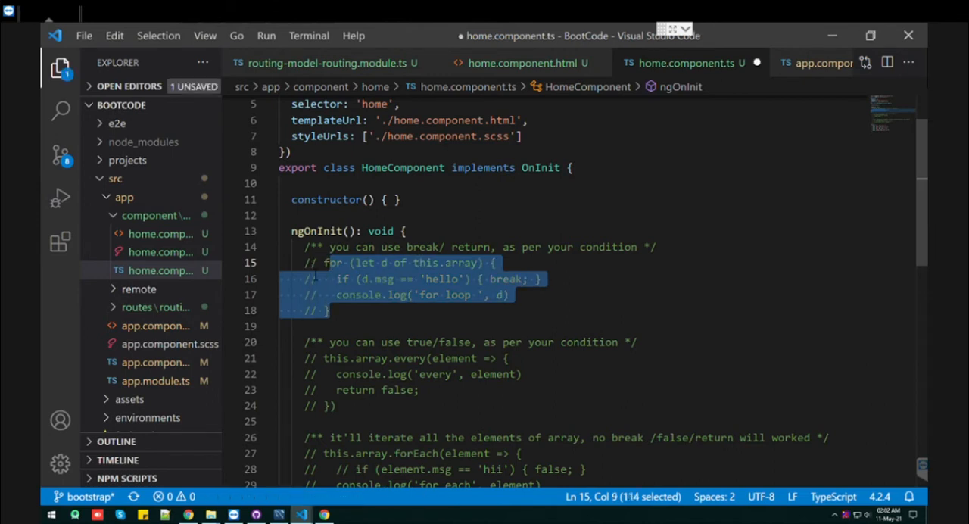
scroll("down", 3)
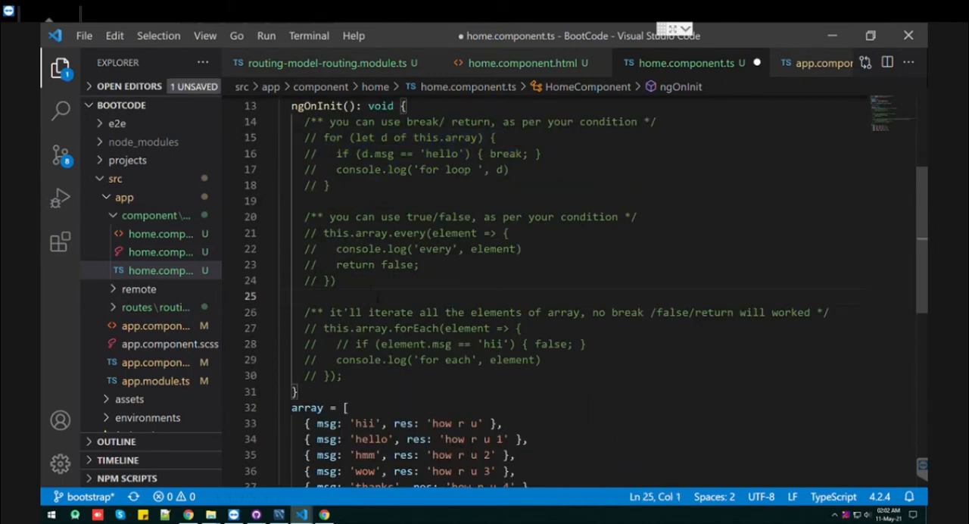
left_click_drag(304, 232, 337, 280)
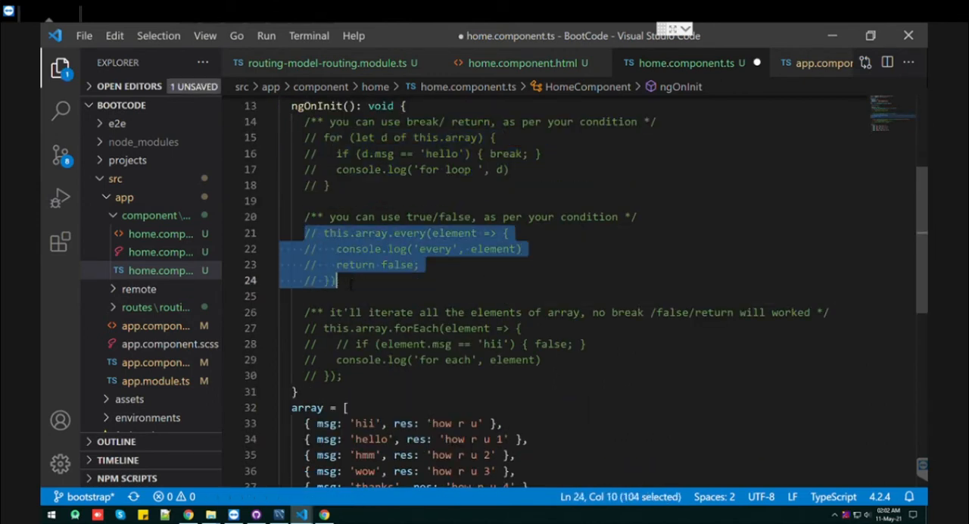
key("ctrl+/")
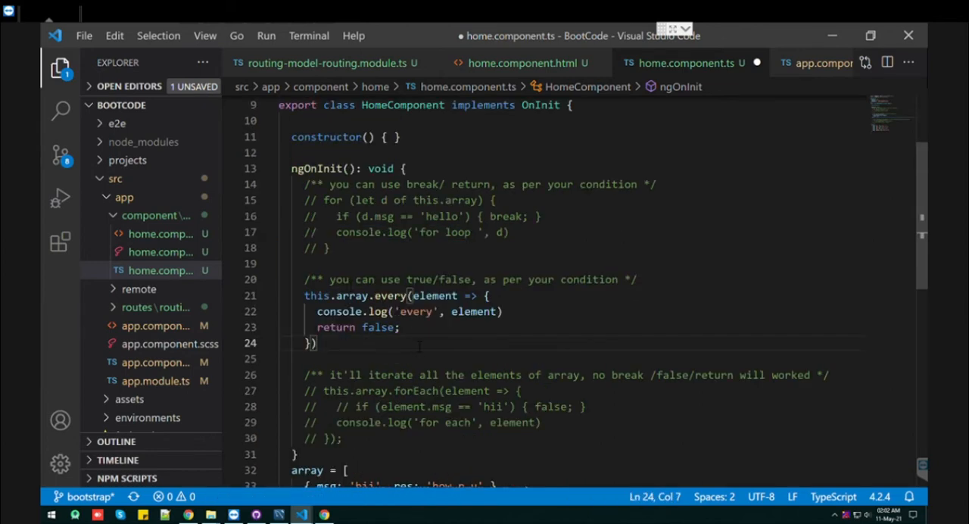
Highlight the every method name in the now-active example.
double_click(389, 295)
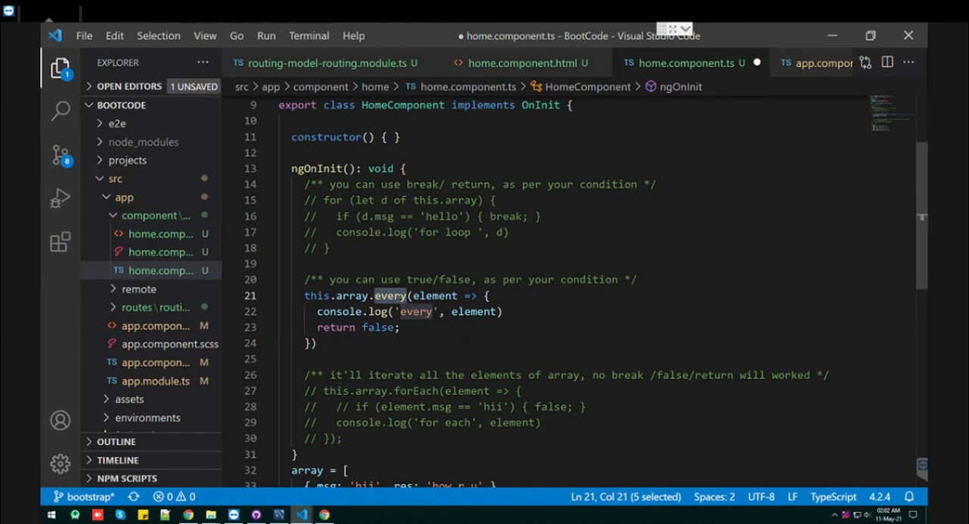
scroll("down", 3)
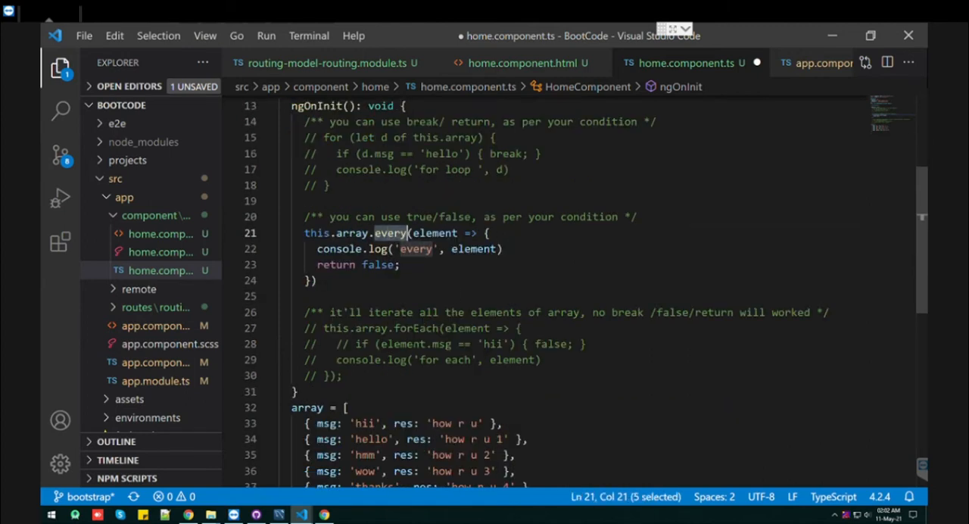
double_click(416, 328)
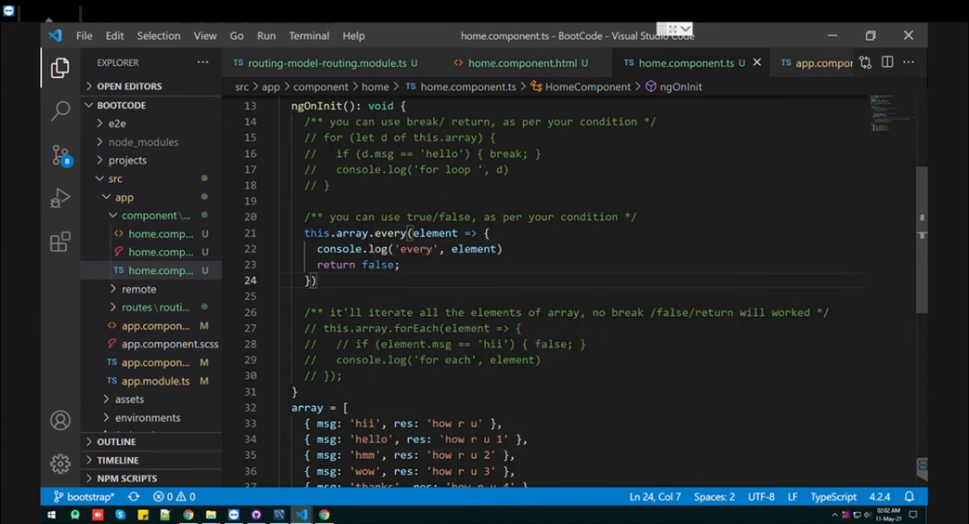
Make the every() callback return false for each element.
left_click_drag(323, 137, 329, 185)
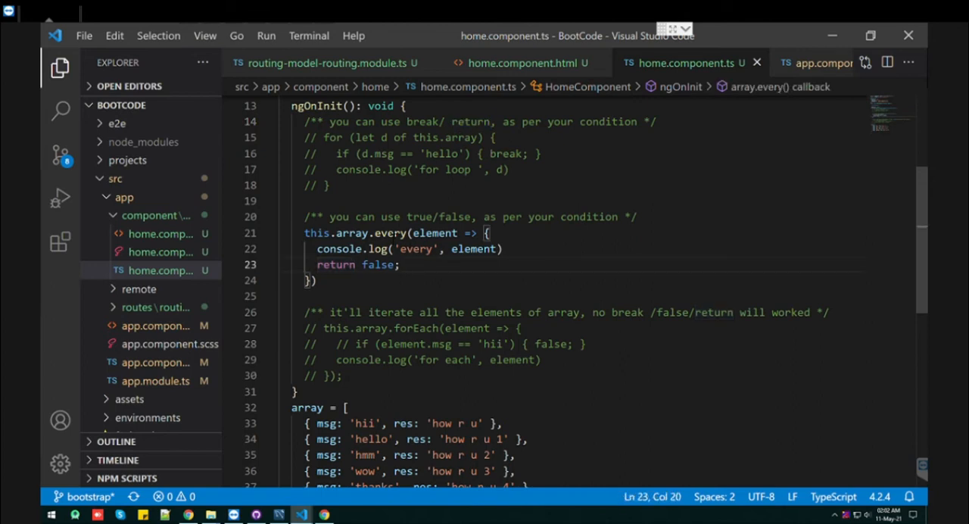
double_click(389, 232)
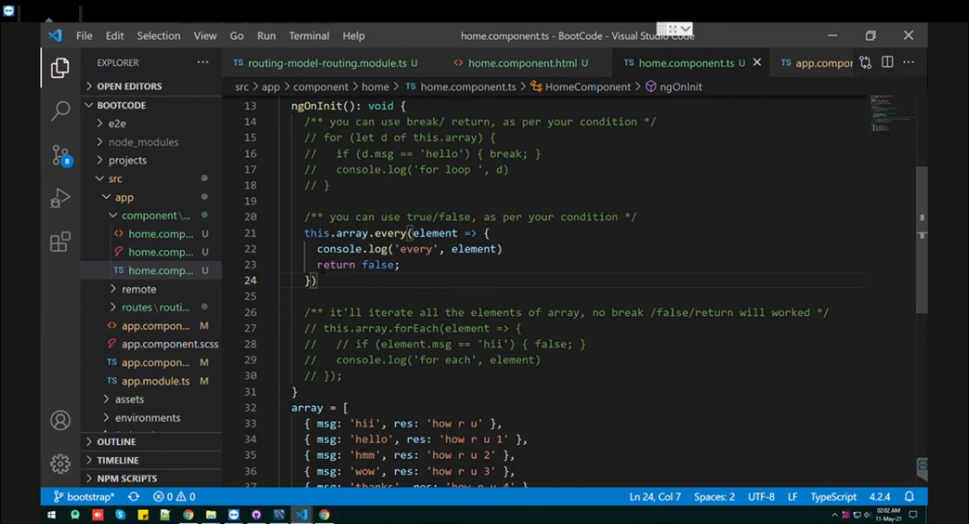
double_click(378, 265)
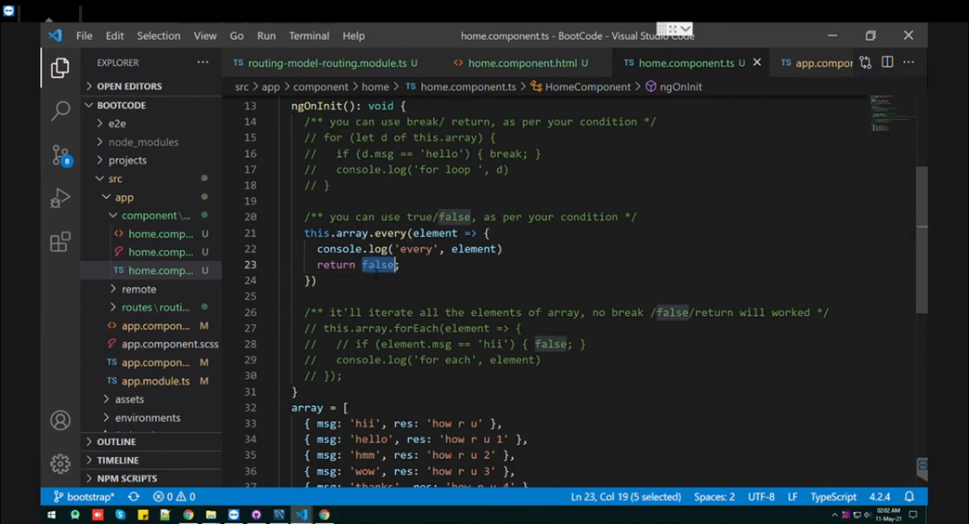
double_click(455, 217)
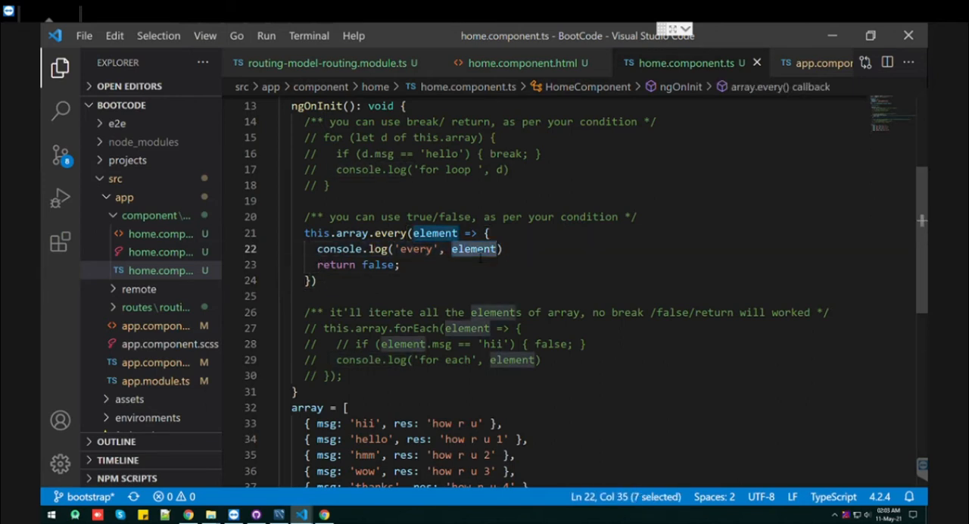
scroll("down", 3)
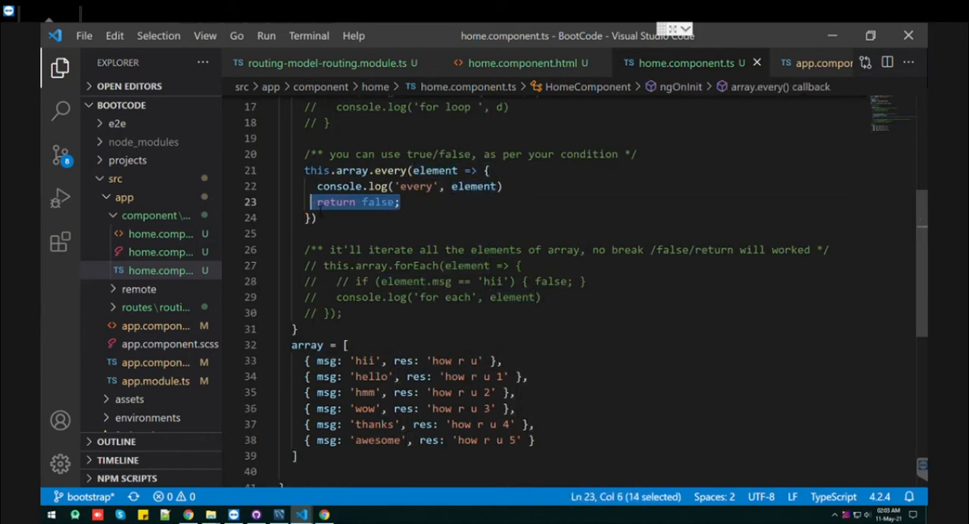
Confirm in the browser console that only hii was logged, then return to the editor.
key("alt+tab")
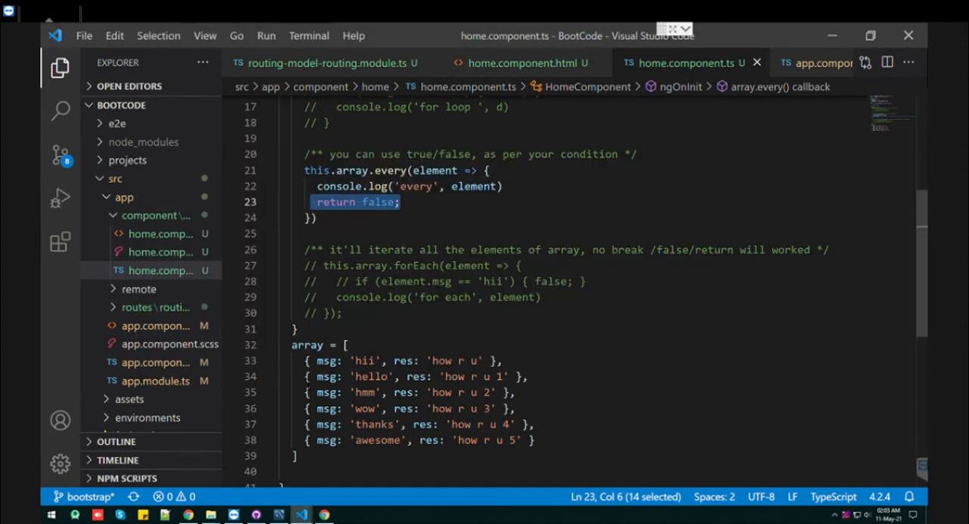
left_click_drag(304, 376, 533, 440)
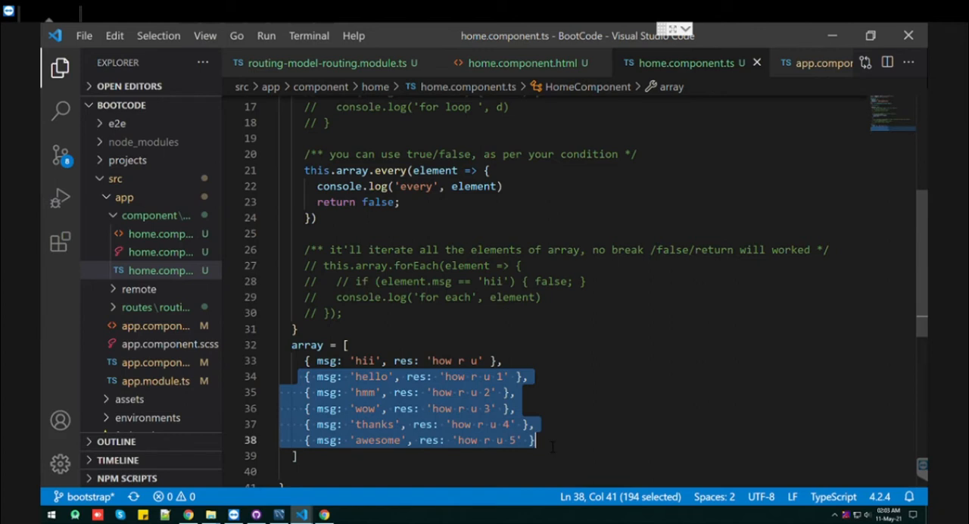
left_click(323, 516)
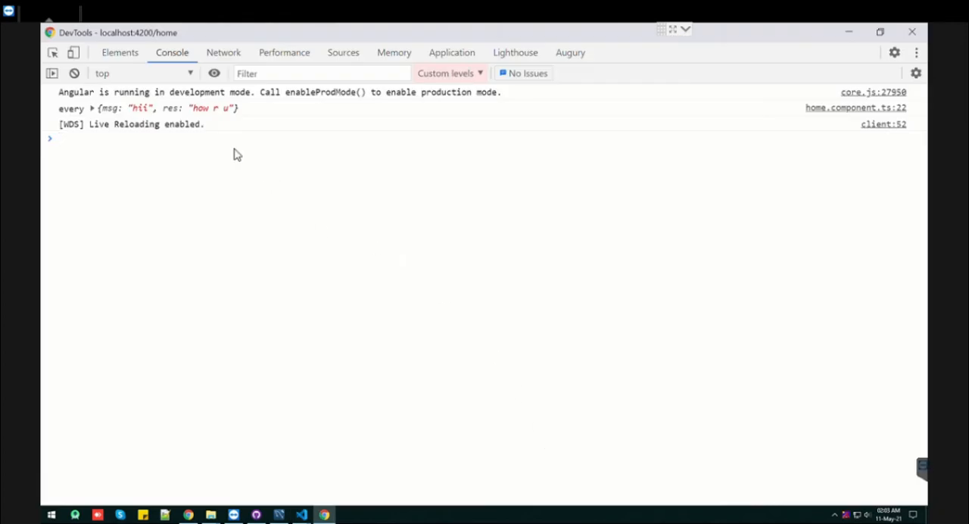
mouse_move(253, 118)
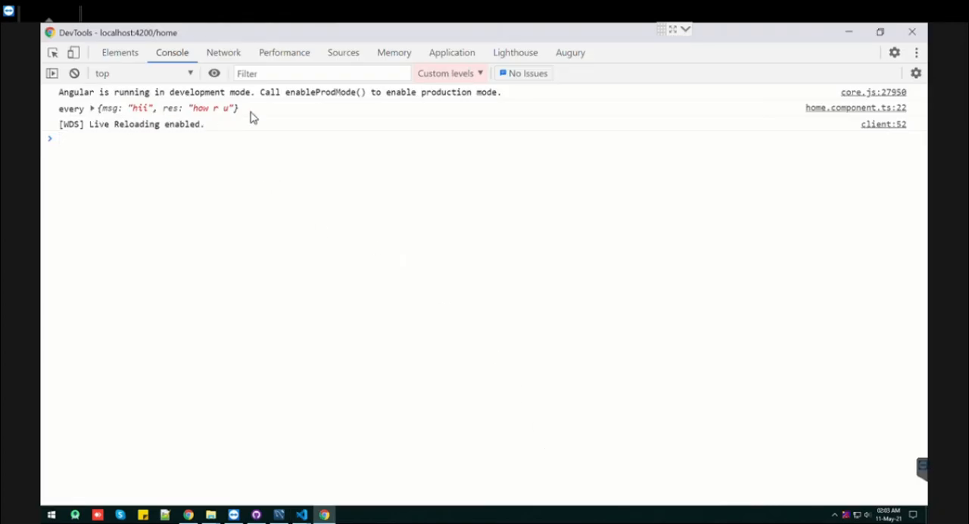
left_click(302, 515)
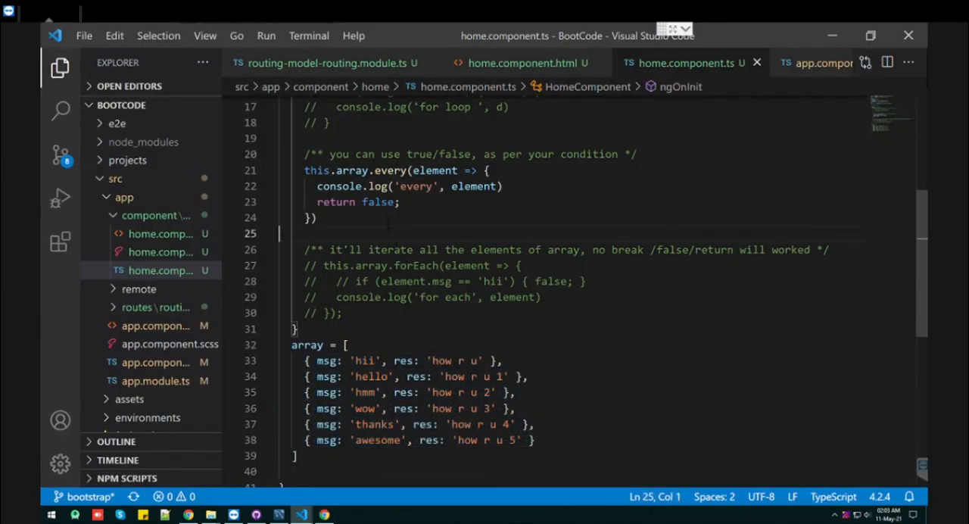
Change the every() callback's return value from false to true, logging all six elements.
type("true")
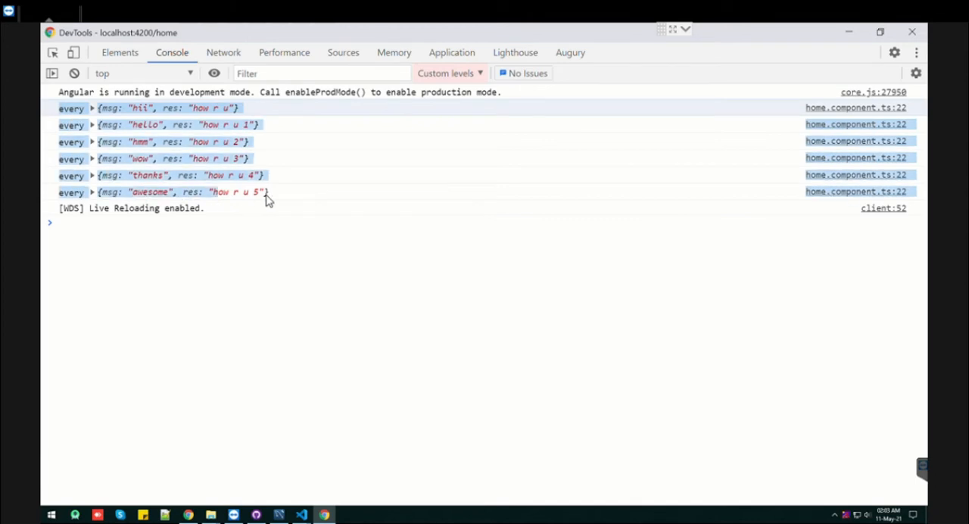
left_click(301, 515)
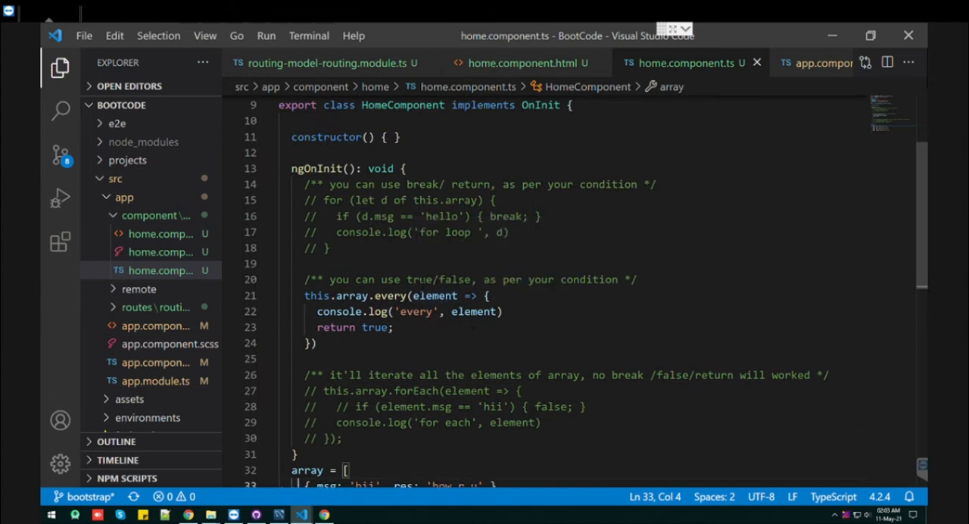
double_click(456, 280)
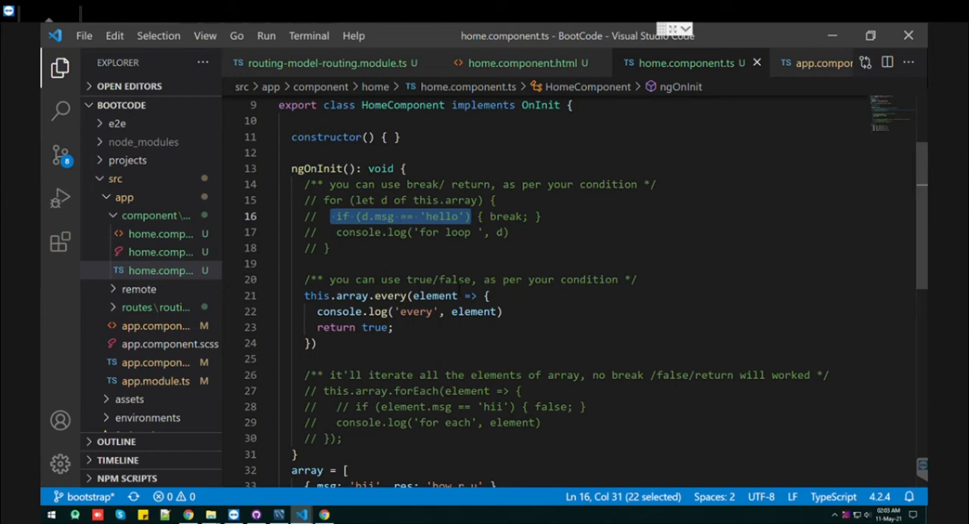
double_click(454, 279)
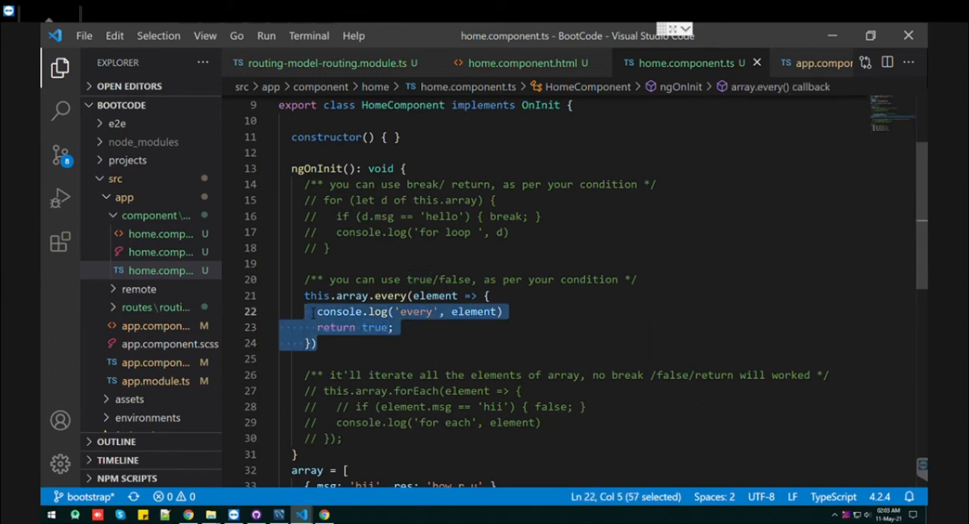
Comment out the every() block and mark the forEach block for uncommenting.
key("ctrl+/")
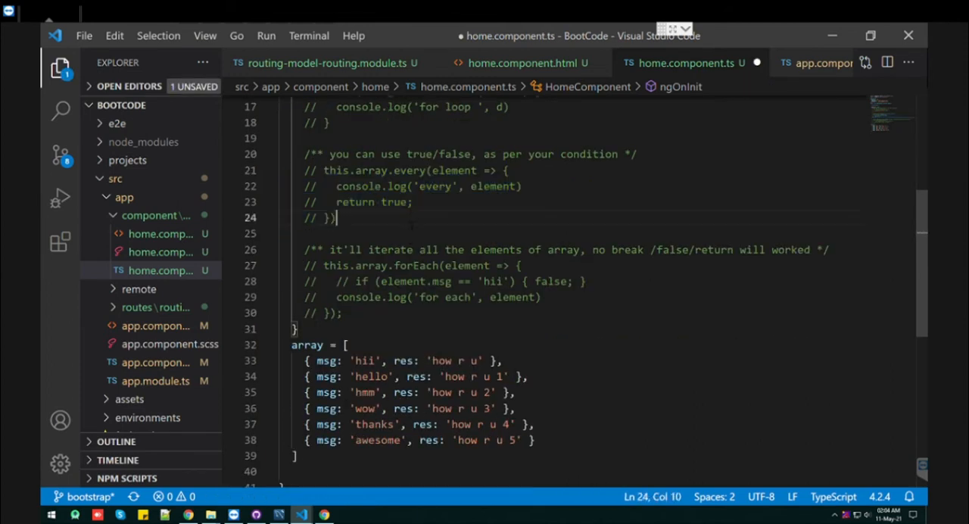
left_click_drag(311, 266, 341, 312)
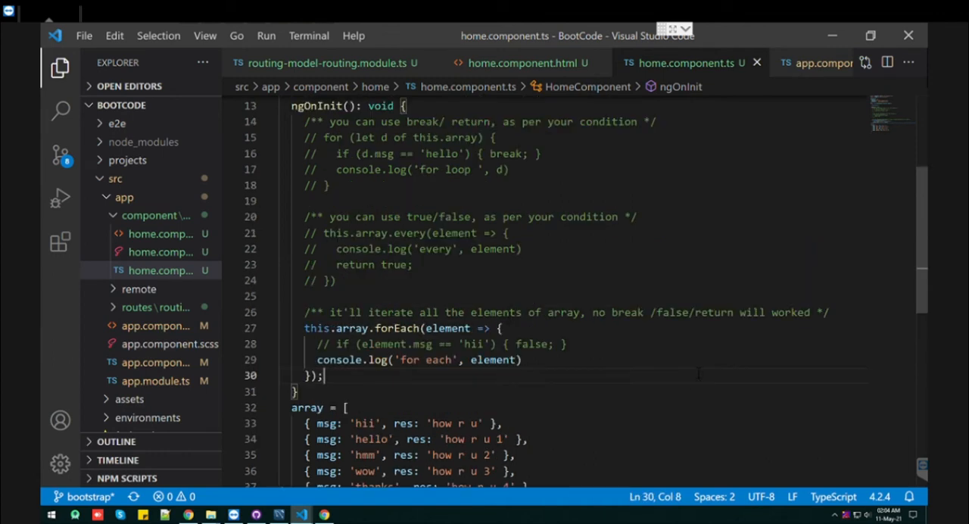
double_click(626, 312)
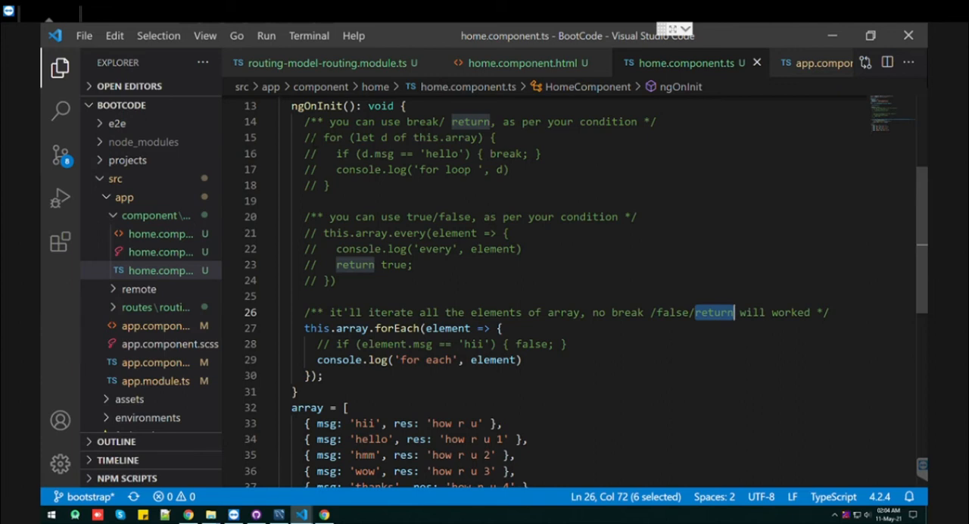
left_click(338, 280)
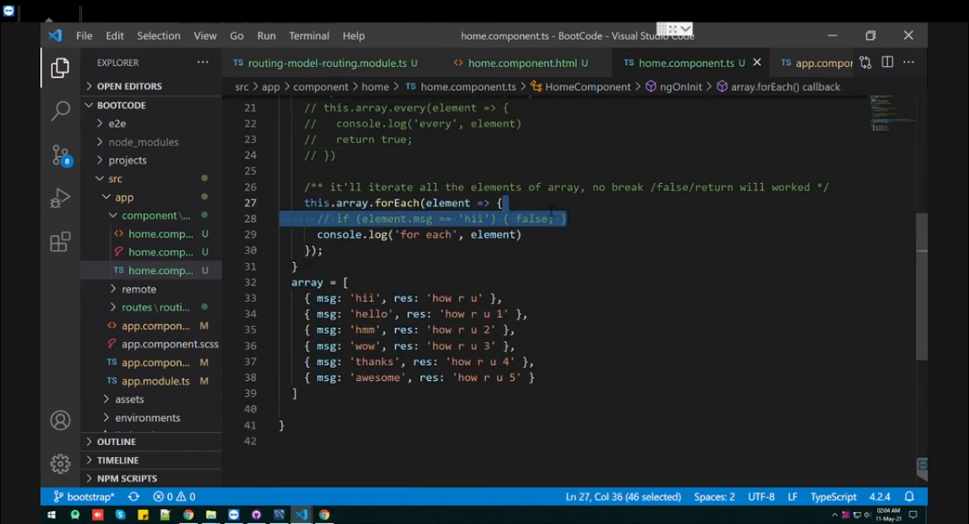
Add if (element.msg == 'hii') { return } inside the forEach callback and save.
key("Delete")
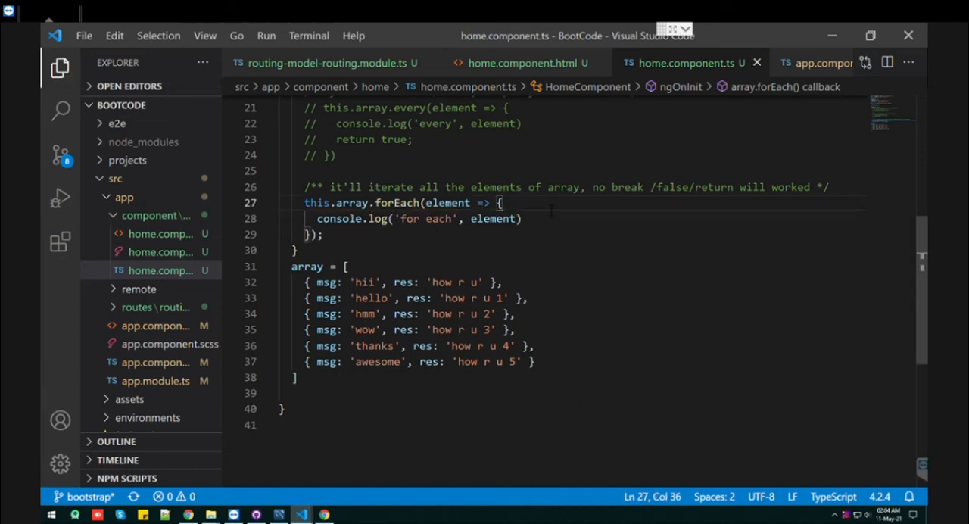
type("if")
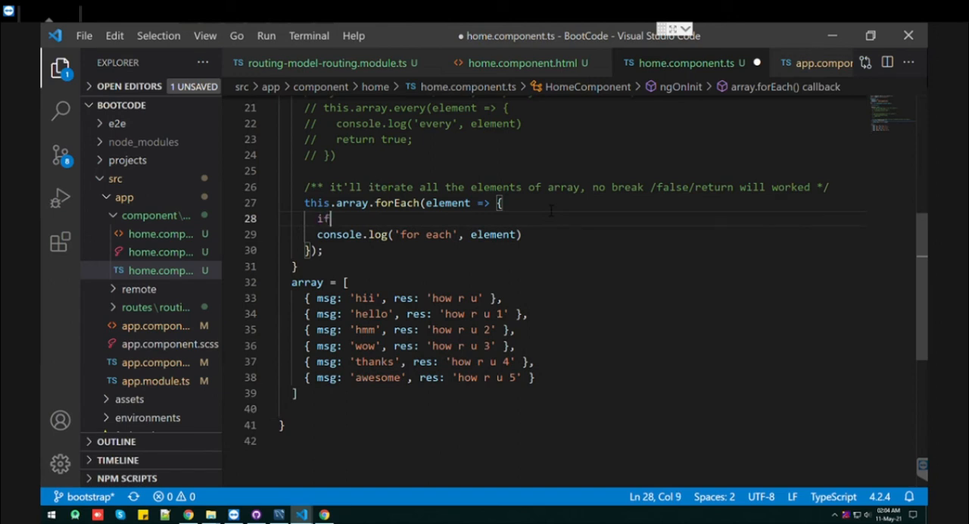
type("(element.msg=")
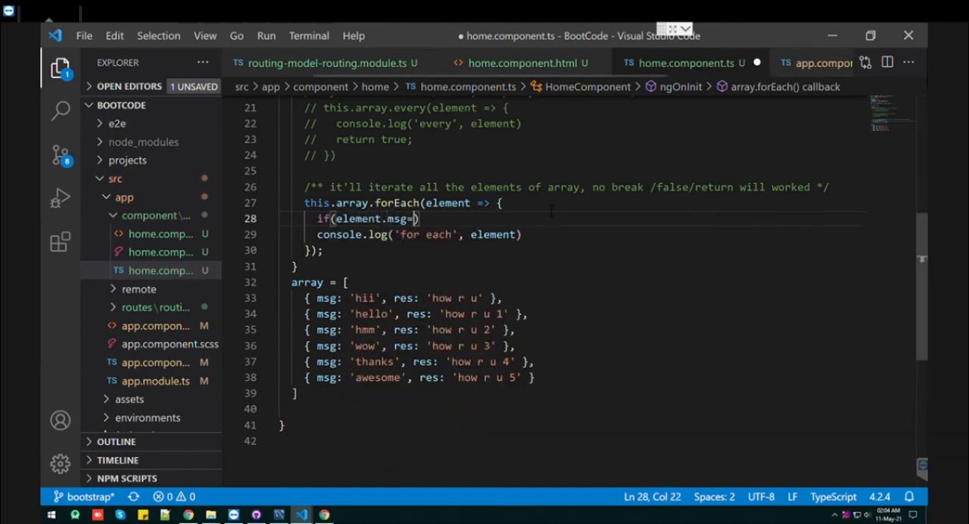
type("='hi'")
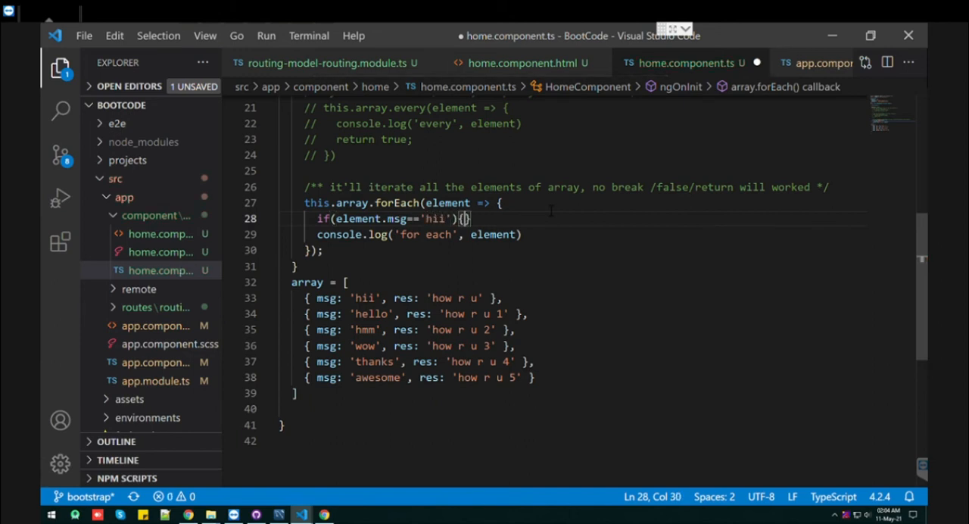
type("rtunr")
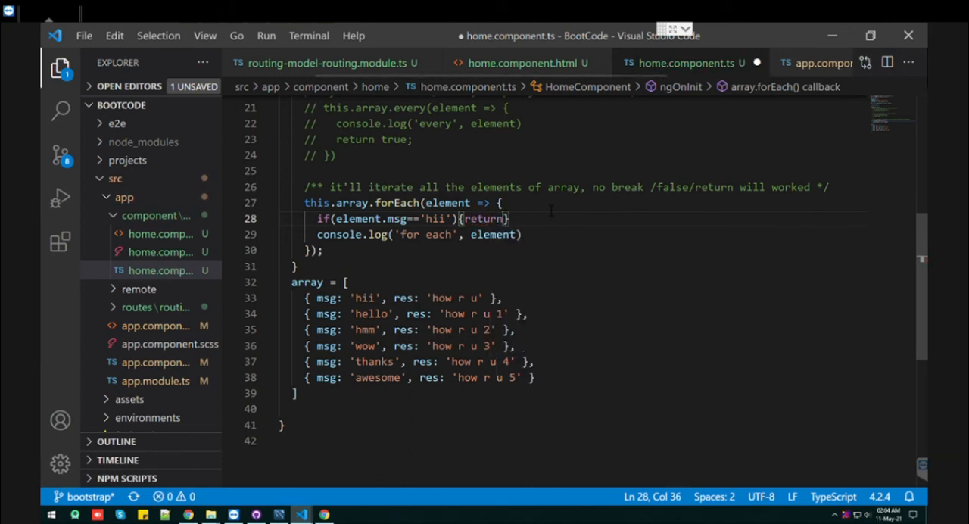
key("ctrl+s")
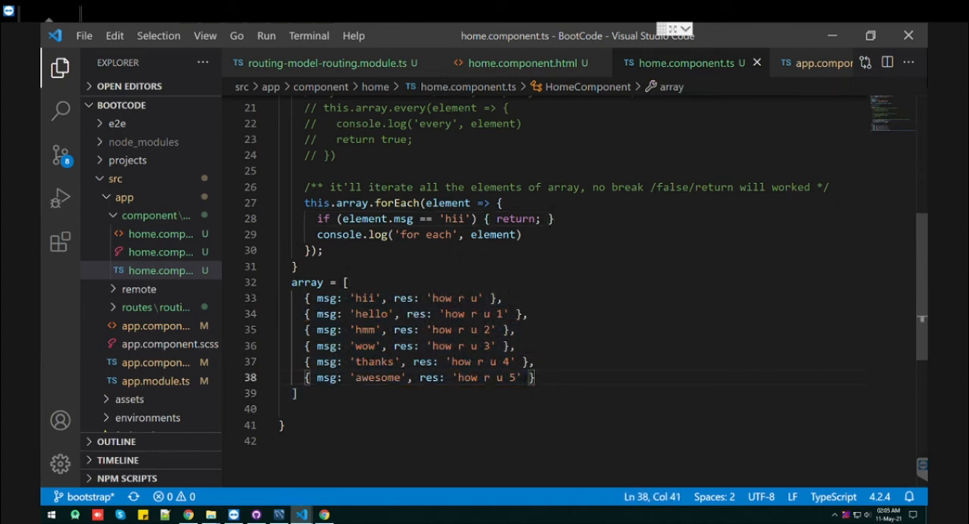
left_click(345, 282)
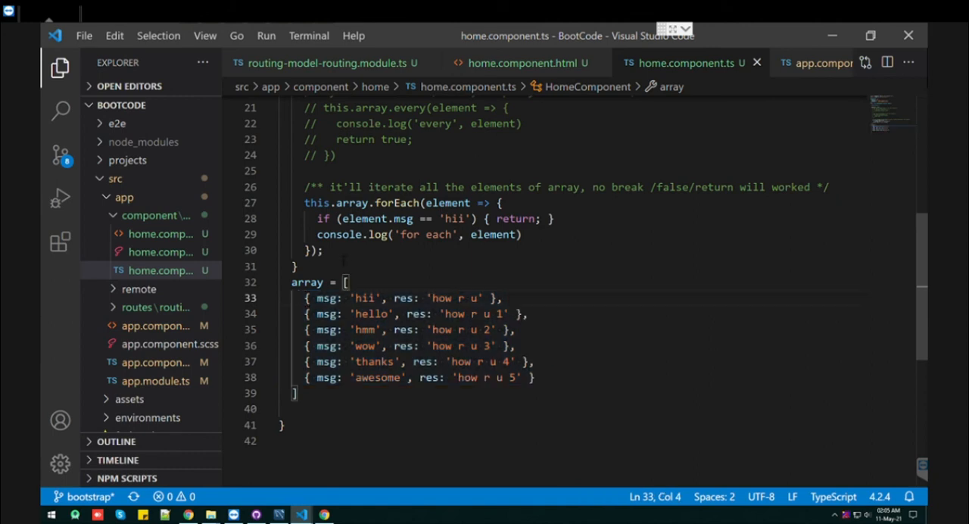
left_click(521, 234)
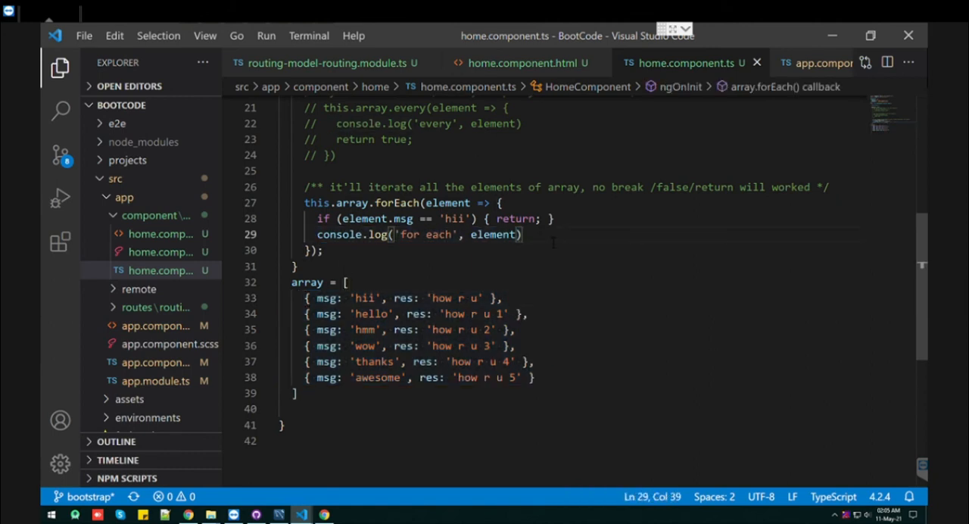
Verify forEach logged five items without hii, then edit the forEach callback.
left_click(324, 515)
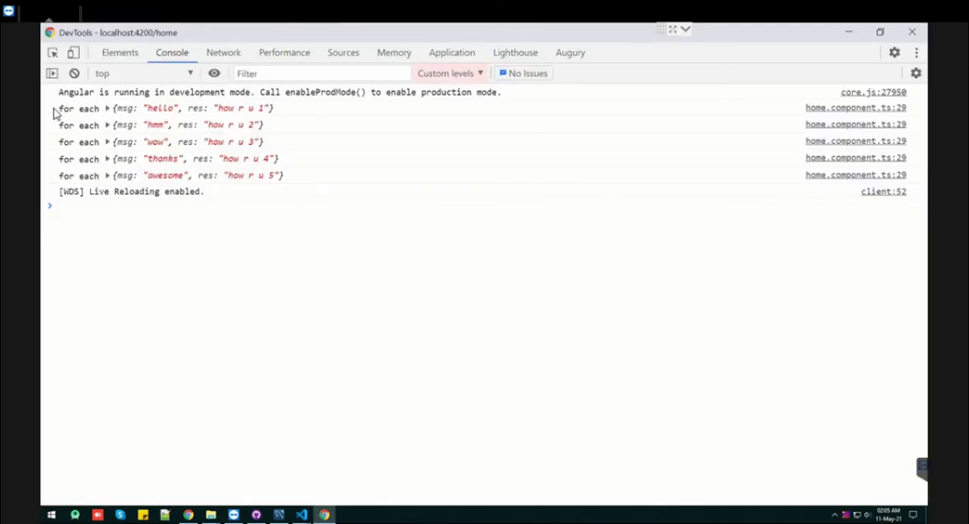
left_click(302, 516)
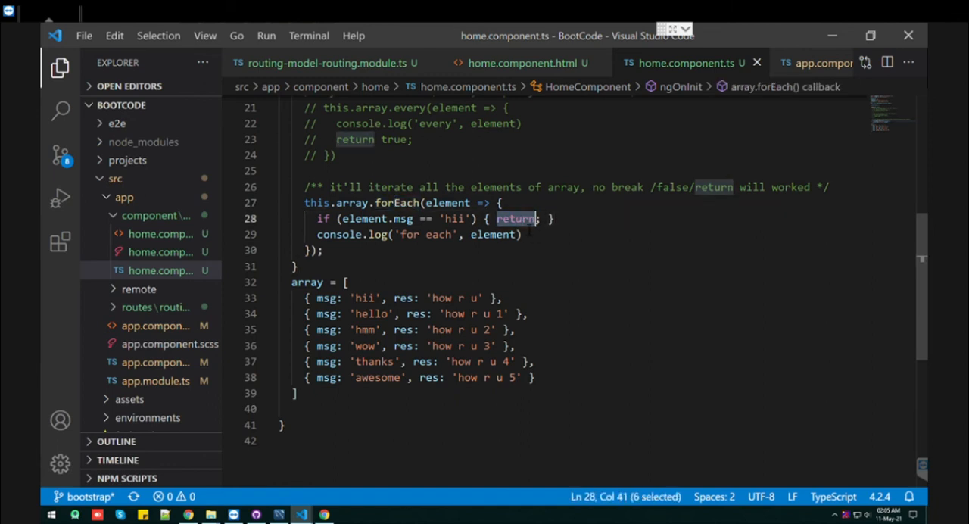
type("br")
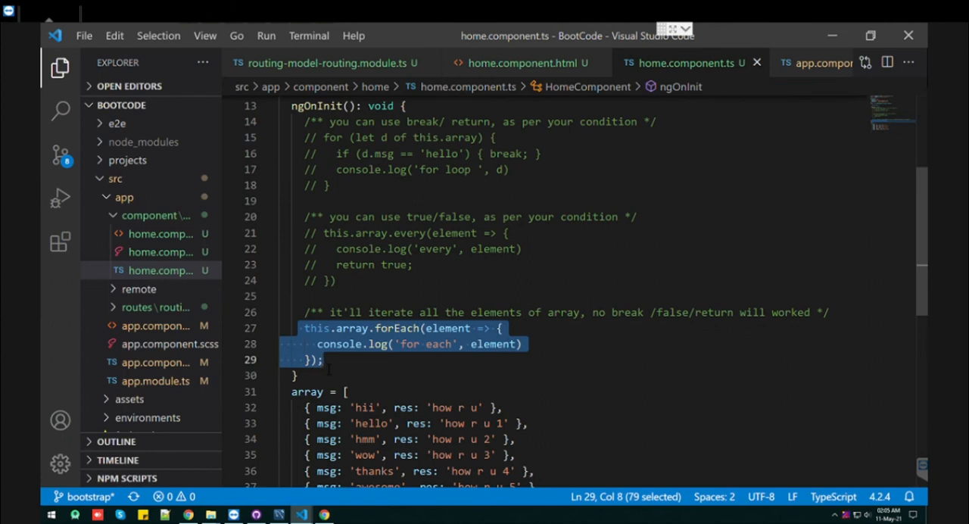
Comment out and save the forEach block, then scroll through the file to review.
key("ctrl+/")
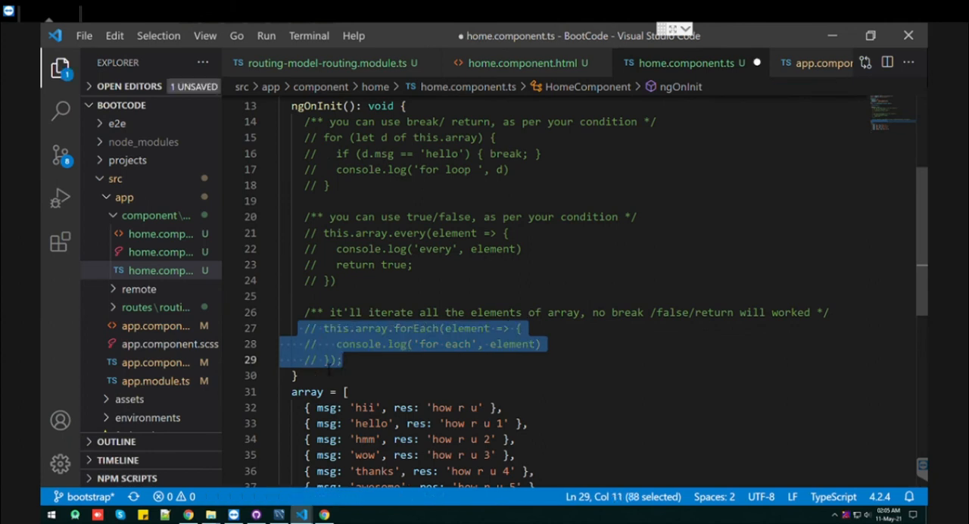
key("ctrl+s")
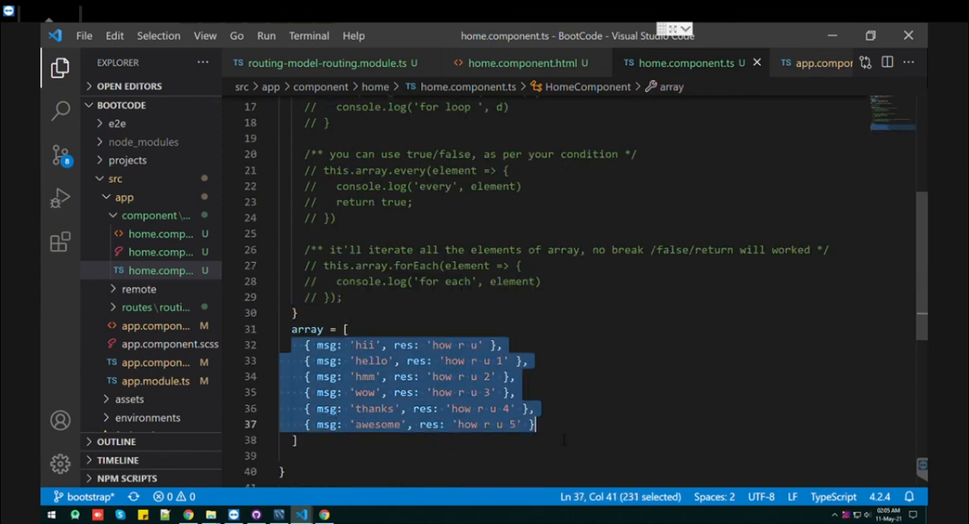
scroll("up", 3)
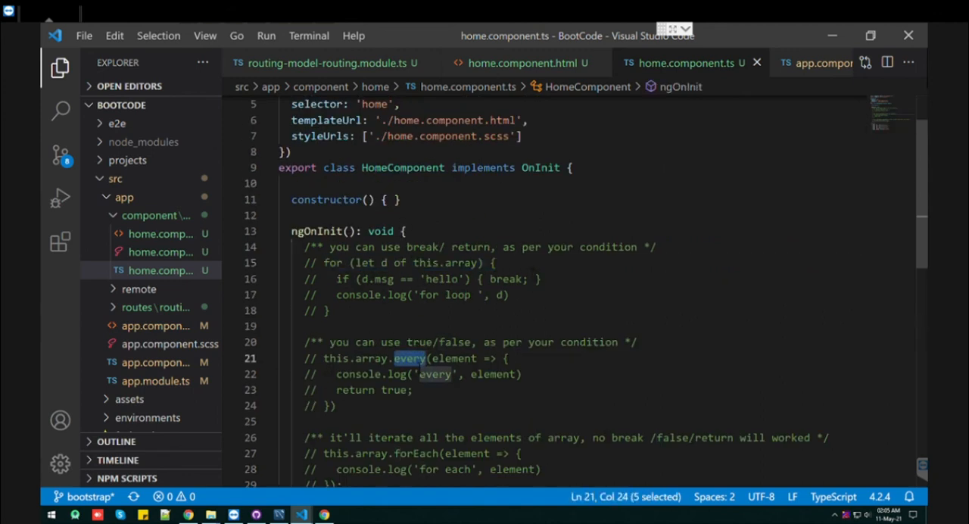
scroll("down", 3)
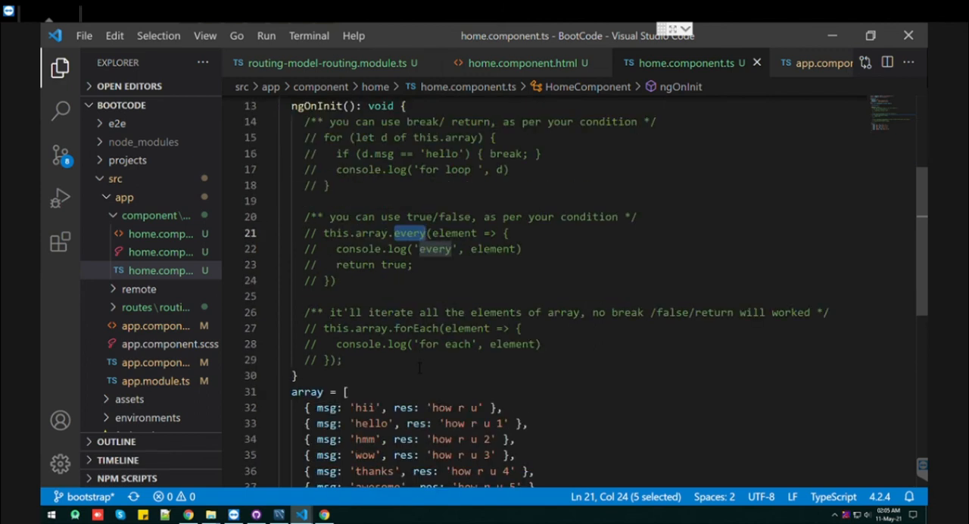
scroll("down", 3)
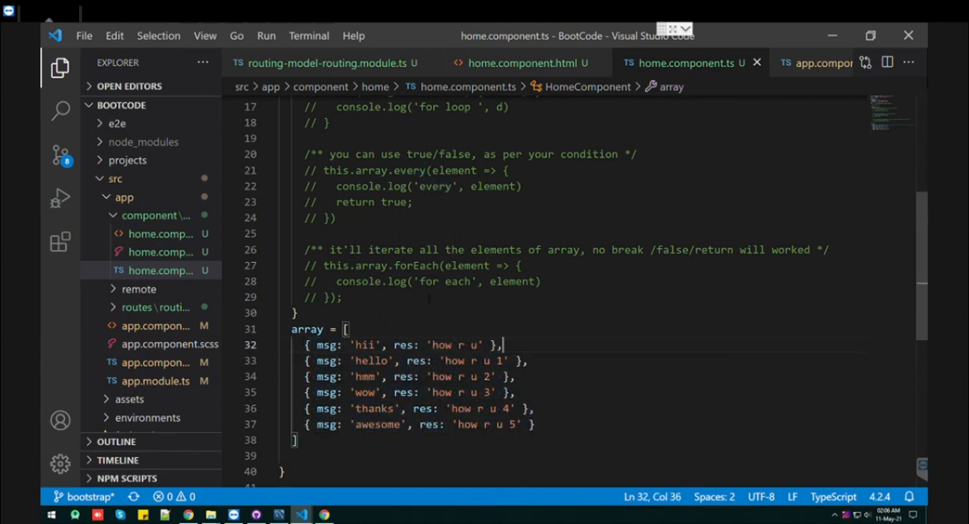
double_click(417, 265)
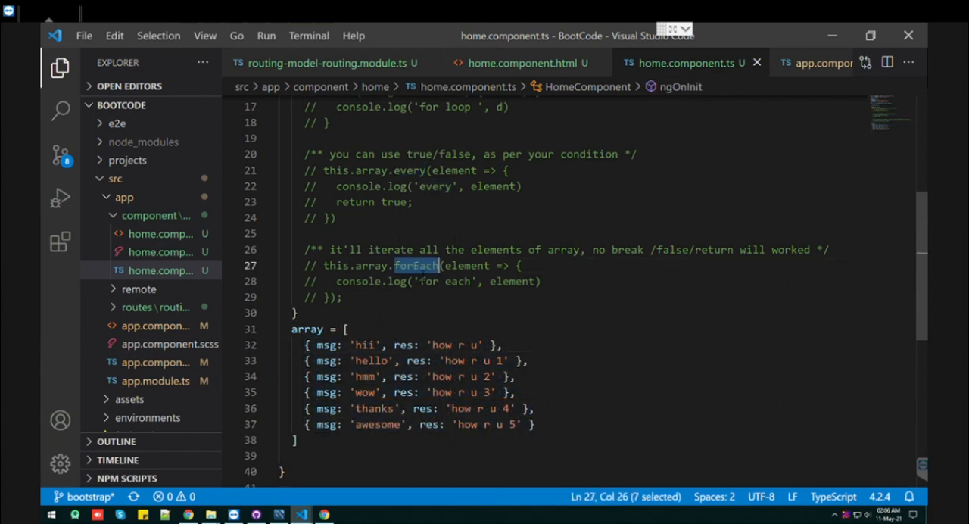